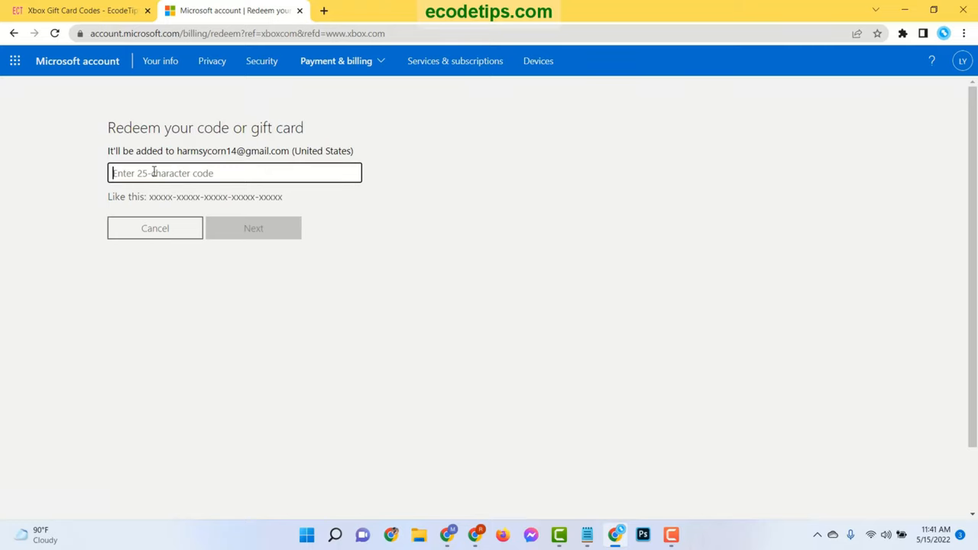
{"action": "mouse_move", "coordinate": [586, 535]}
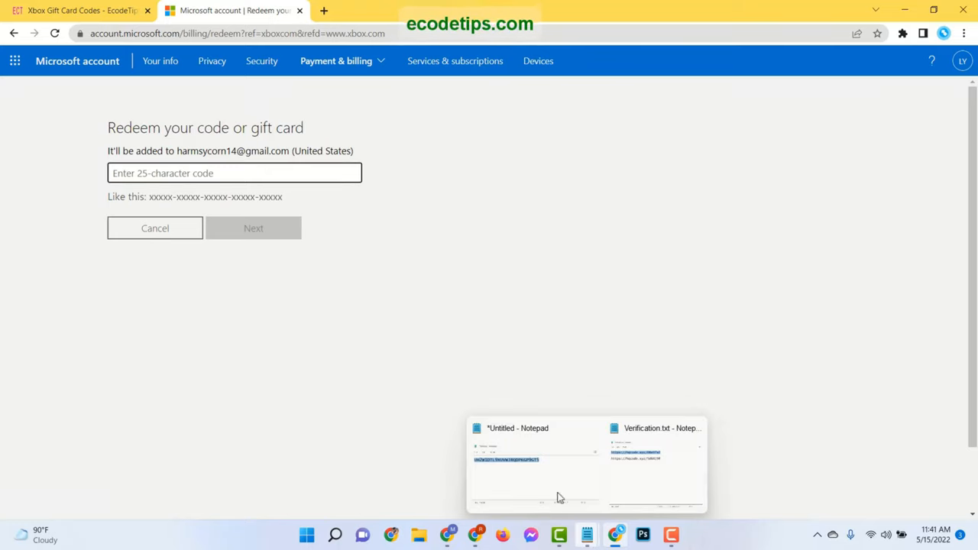
- Paste the gift card code, submit it, and highlight the $100 Xbox redemption success message
{"action": "right_click", "coordinate": [281, 265]}
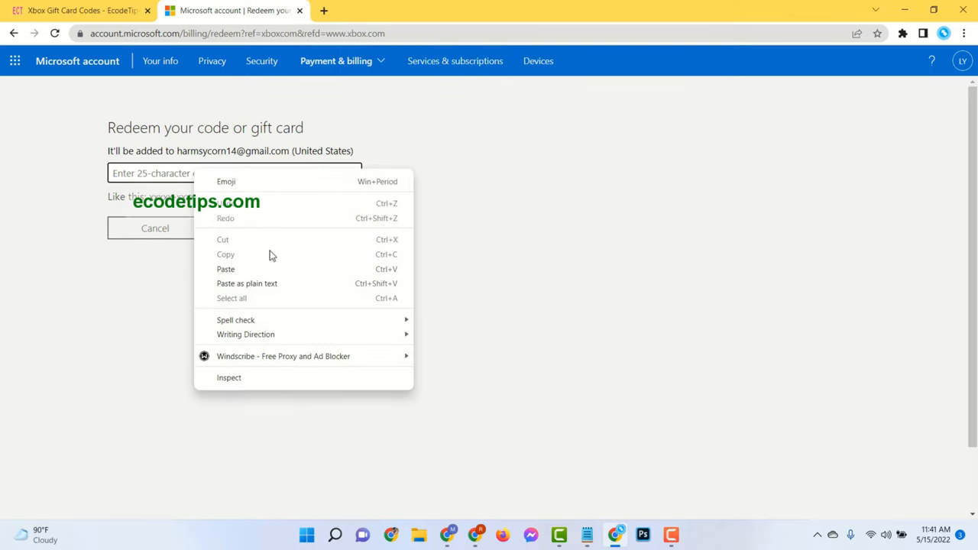
{"action": "left_click", "coordinate": [226, 269]}
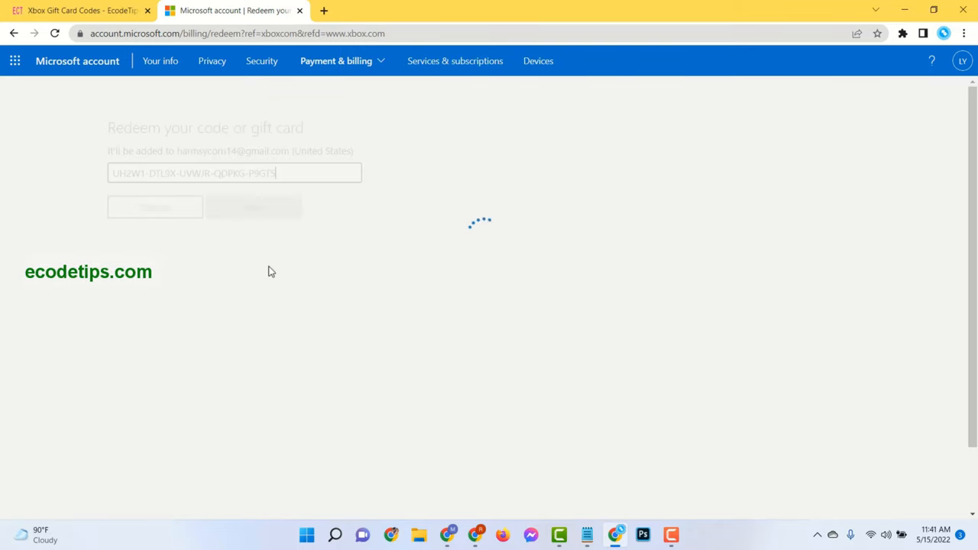
{"action": "left_click", "coordinate": [253, 208]}
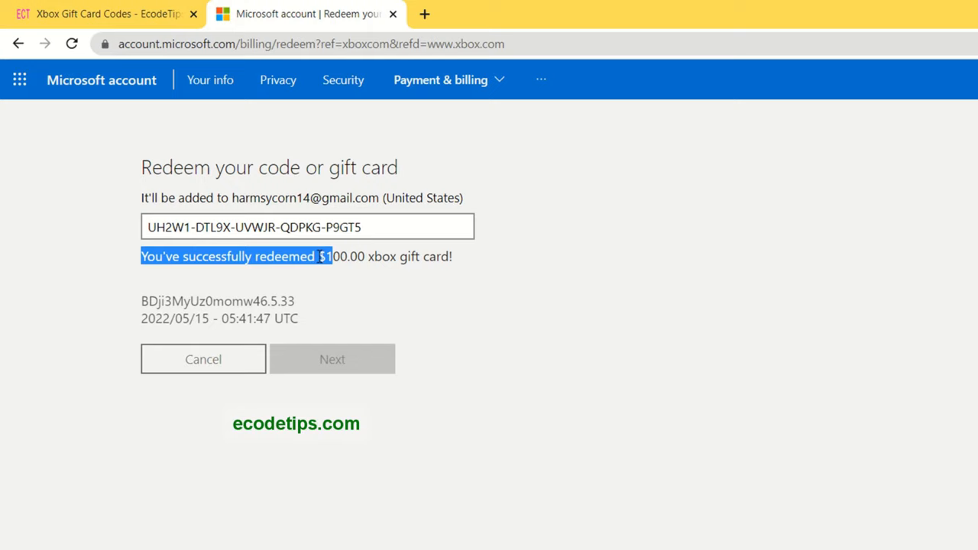
{"action": "left_click_drag", "start_coordinate": [321, 257], "coordinate": [452, 257]}
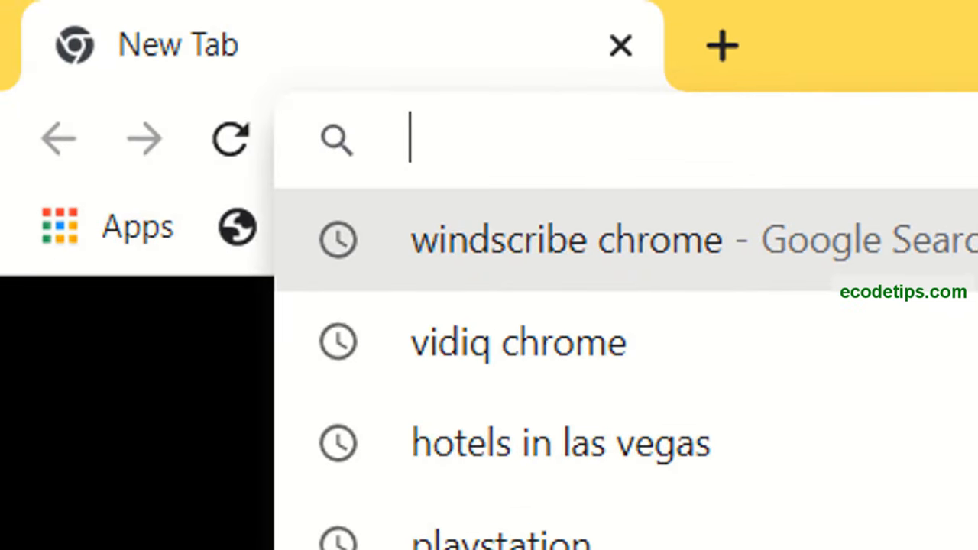
- Go to ecodetips.com and choose the Xbox Gift Card tile from the gift card grid
{"action": "type", "text": "ecodetips.com"}
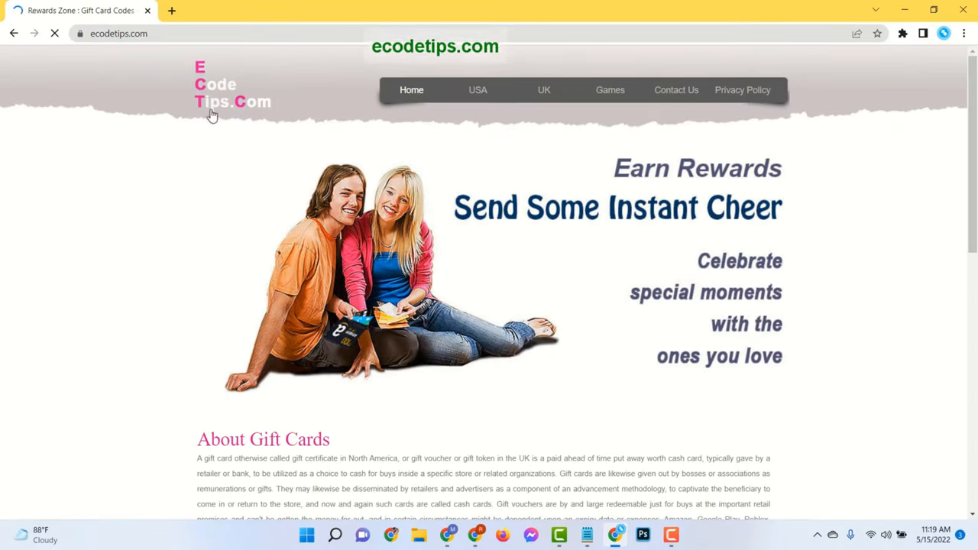
{"action": "scroll", "scroll_direction": "down", "scroll_amount": 3}
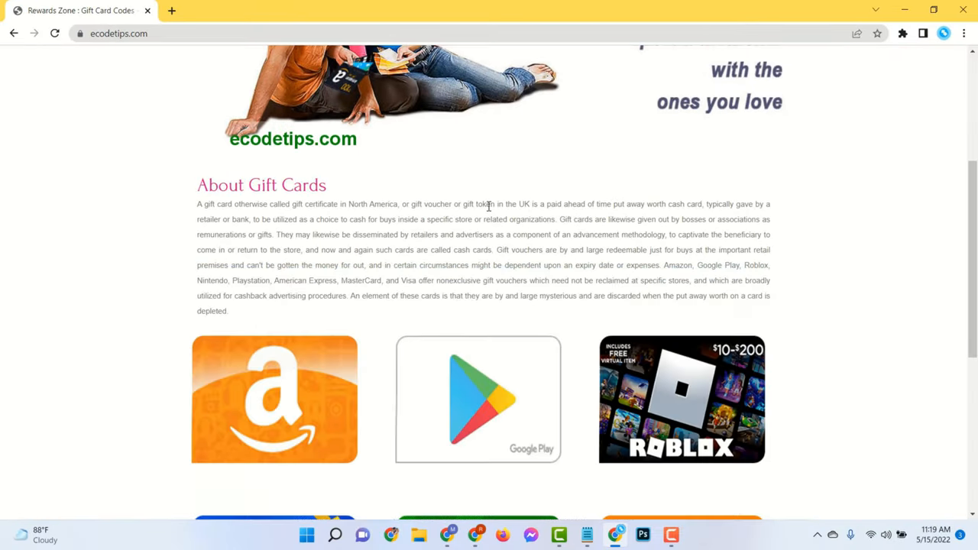
{"action": "scroll", "scroll_direction": "down", "scroll_amount": 3}
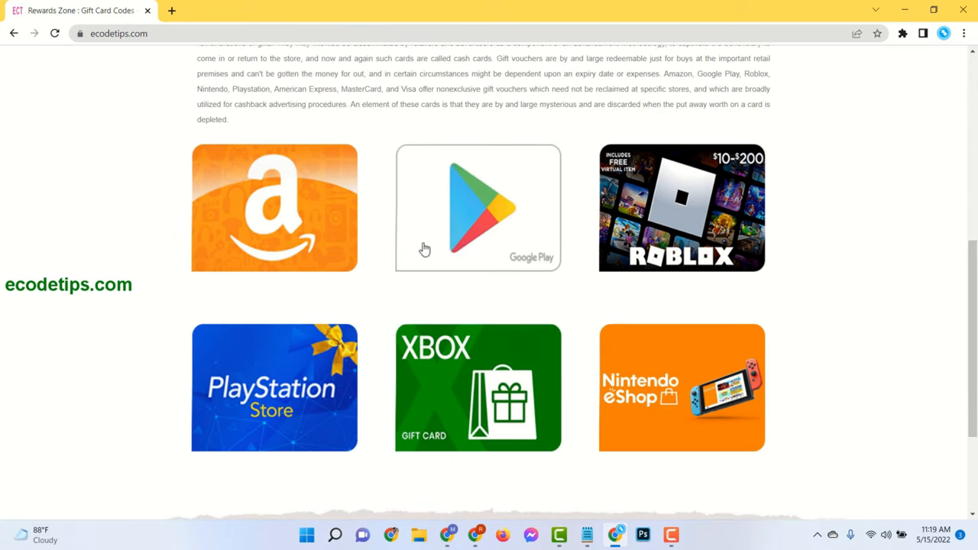
{"action": "scroll", "scroll_direction": "down", "scroll_amount": 3}
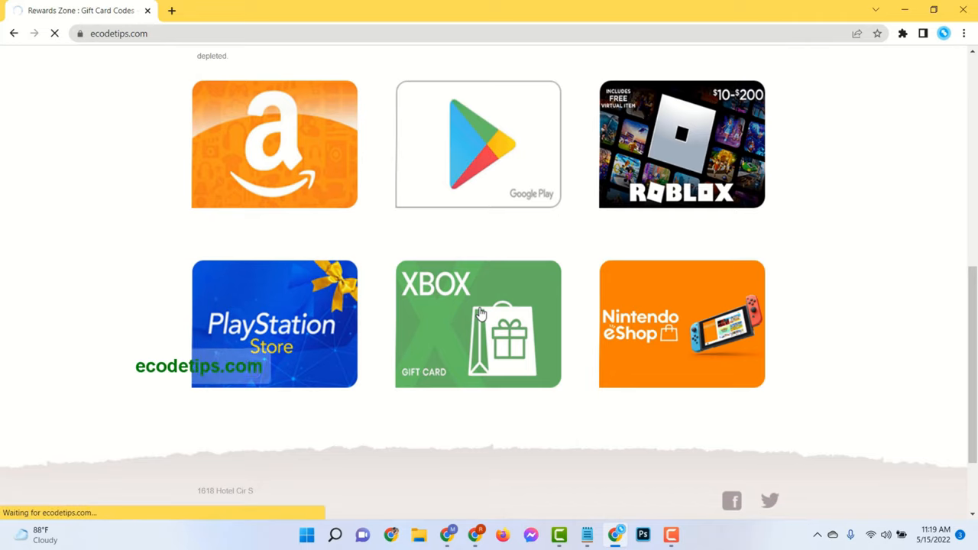
{"action": "left_click", "coordinate": [477, 324]}
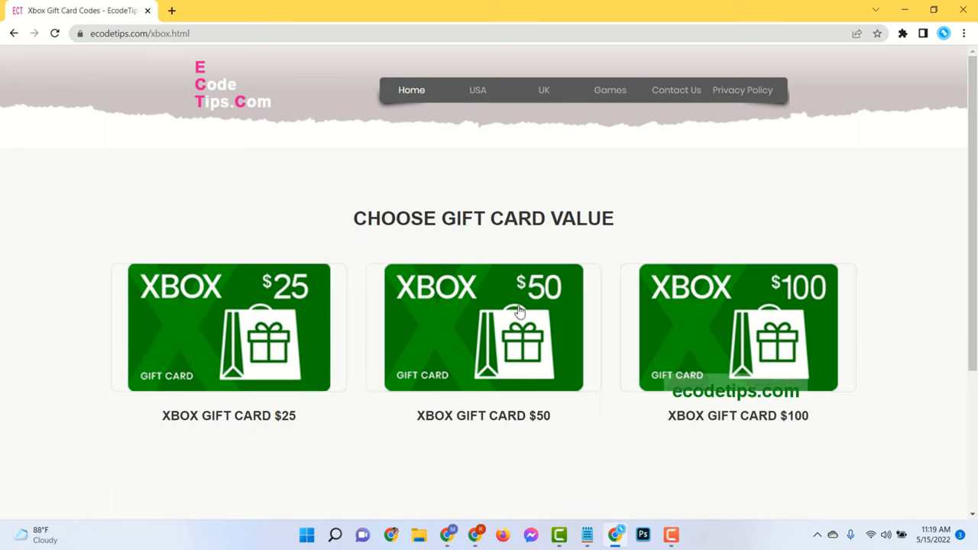
- Verify the partly hidden Xbox code and take the 'Get a $100 Walmart Gift Card' offer
{"action": "scroll", "scroll_direction": "down", "scroll_amount": 3}
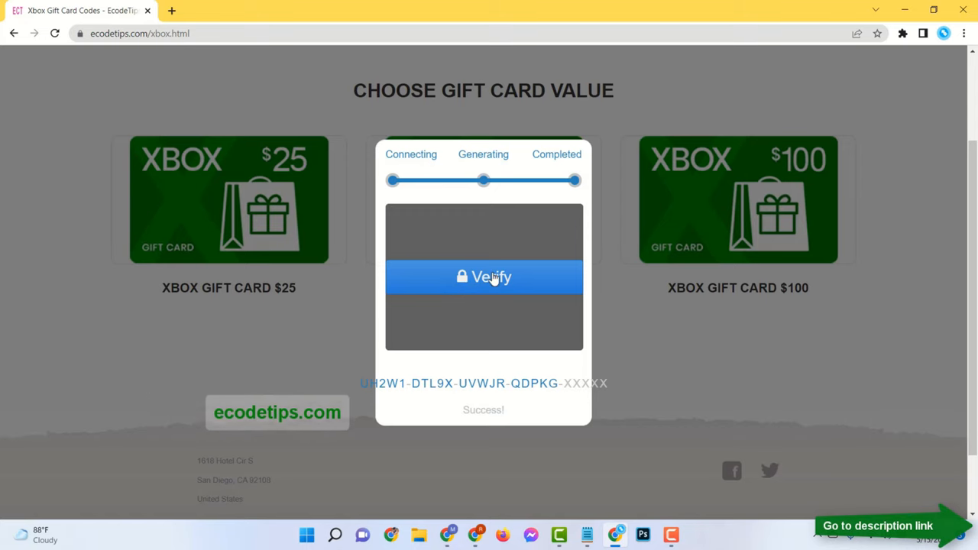
{"action": "left_click", "coordinate": [483, 276]}
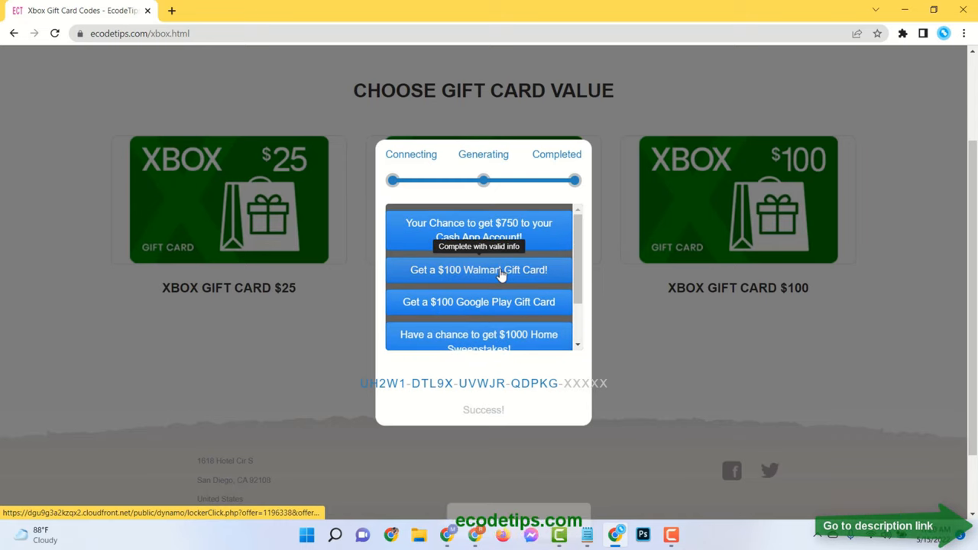
{"action": "left_click", "coordinate": [478, 269]}
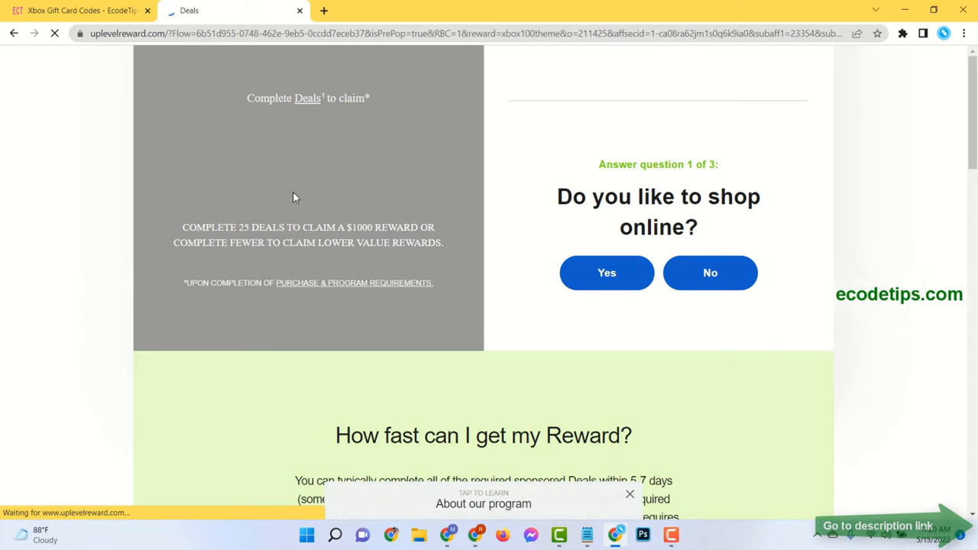
- Submit the email sign-up on the Deals page to reach the $100 Xbox reward registration form
{"action": "scroll", "scroll_direction": "down", "scroll_amount": 3}
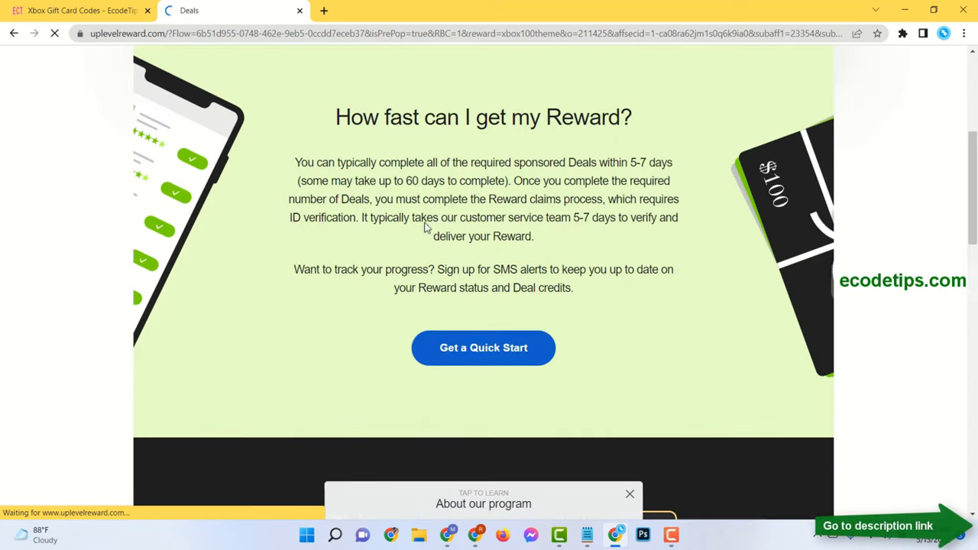
{"action": "scroll", "scroll_direction": "down", "scroll_amount": 3}
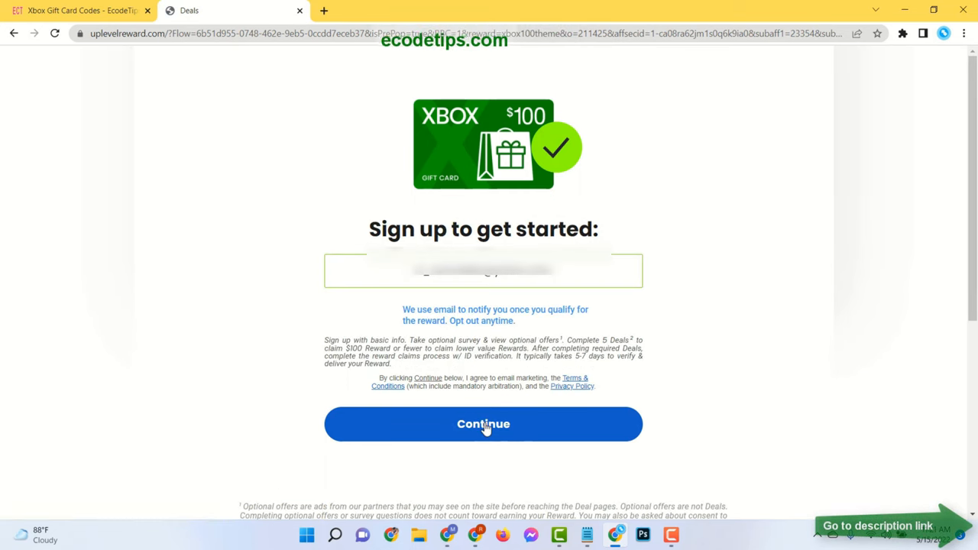
{"action": "left_click", "coordinate": [482, 425]}
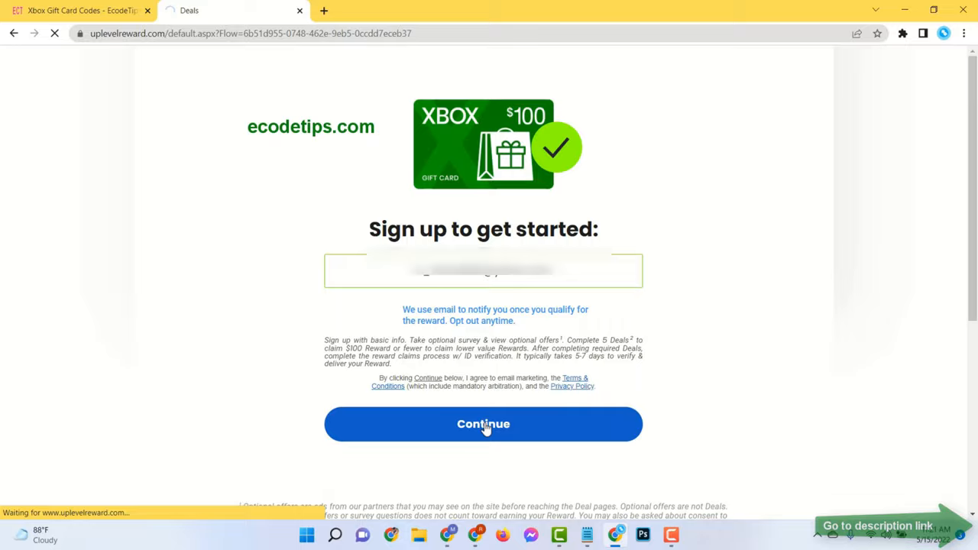
{"action": "left_click", "coordinate": [482, 425]}
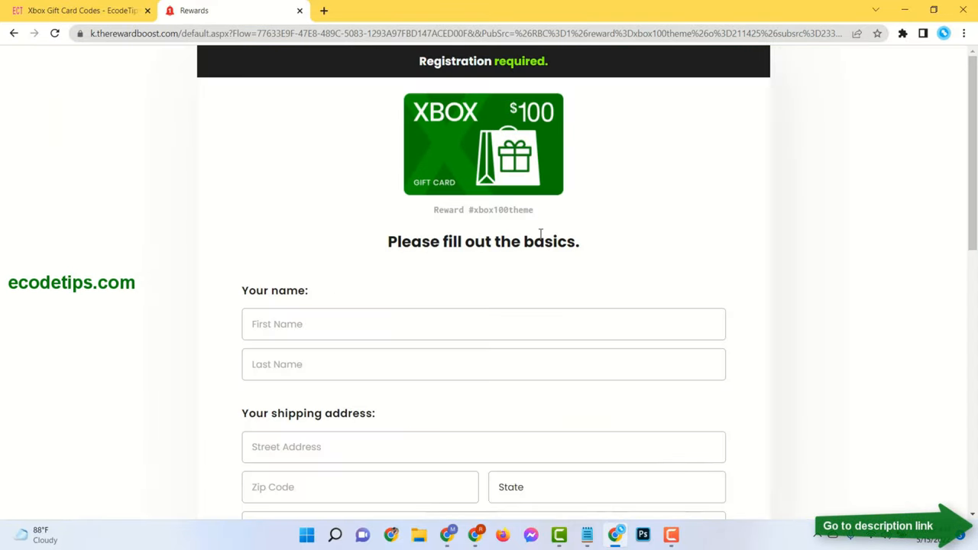
- Choose the shipping address state in the Rewards registration form
{"action": "scroll", "scroll_direction": "down", "scroll_amount": 3}
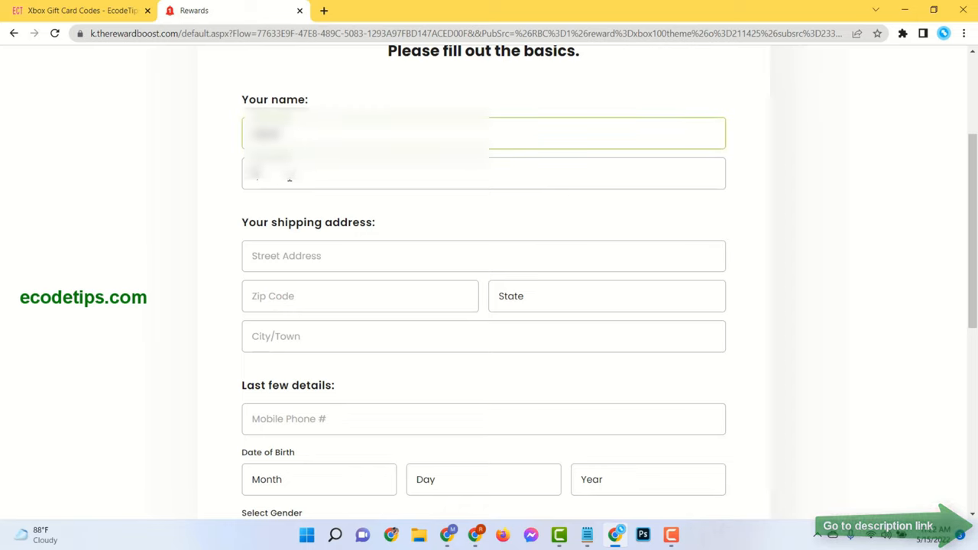
{"action": "scroll", "scroll_direction": "down", "scroll_amount": 3}
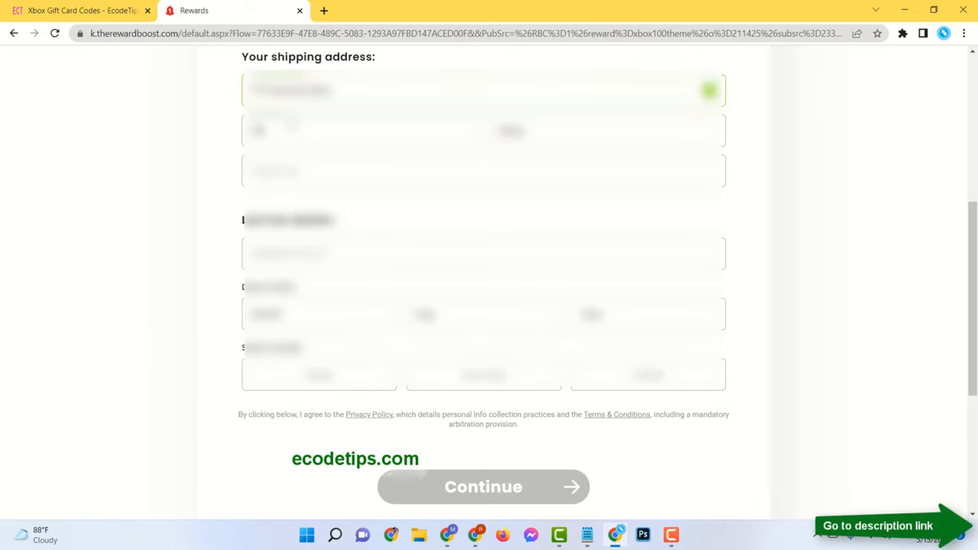
{"action": "left_click", "coordinate": [608, 130]}
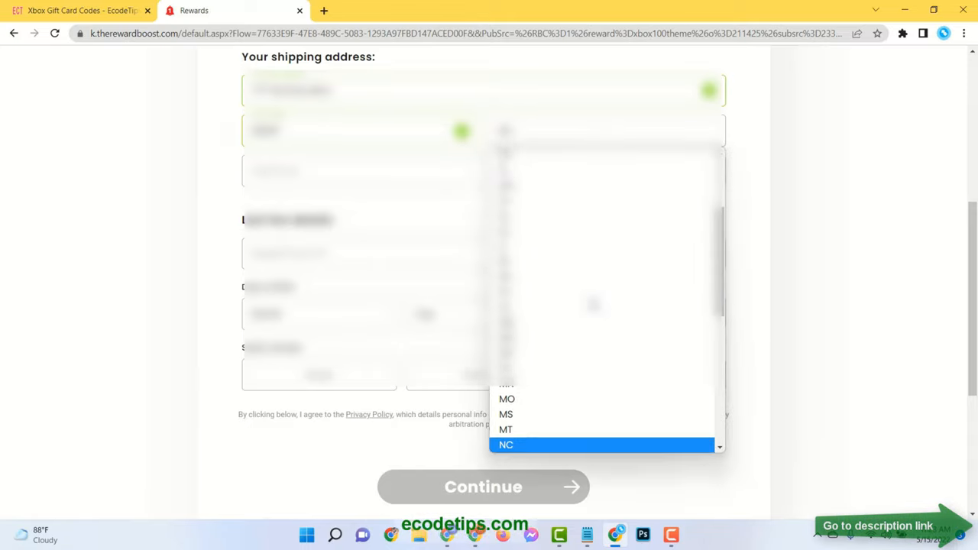
{"action": "left_click", "coordinate": [506, 445]}
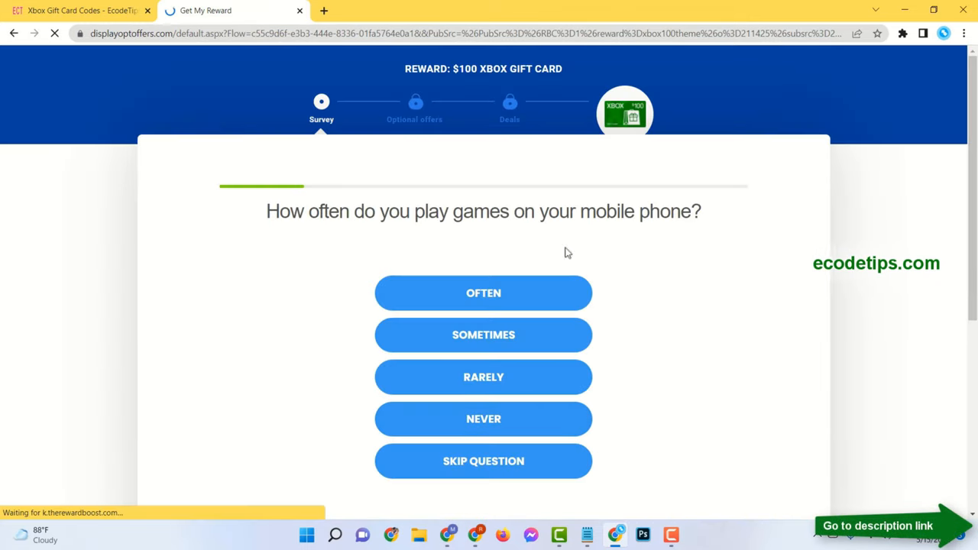
- Answer the survey questions (gaming, children, CDL license, health insurance, accident, Stash offer) until Survey Done shows
{"action": "left_click", "coordinate": [483, 294]}
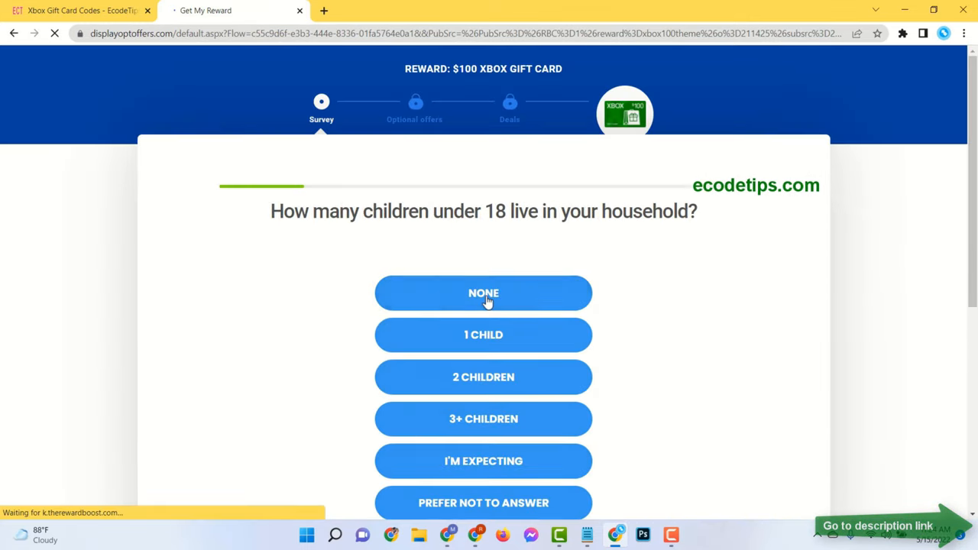
{"action": "left_click", "coordinate": [483, 293]}
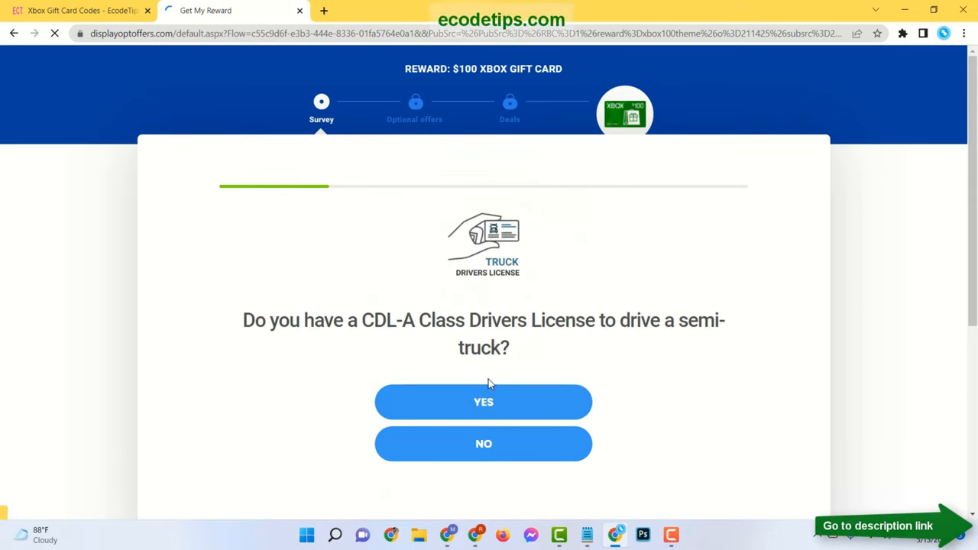
{"action": "left_click", "coordinate": [483, 402]}
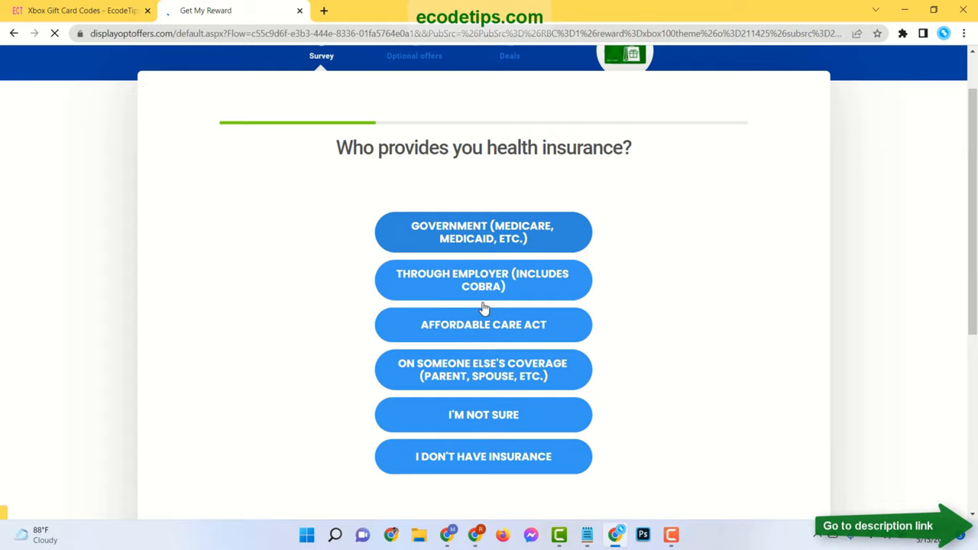
{"action": "left_click", "coordinate": [482, 280]}
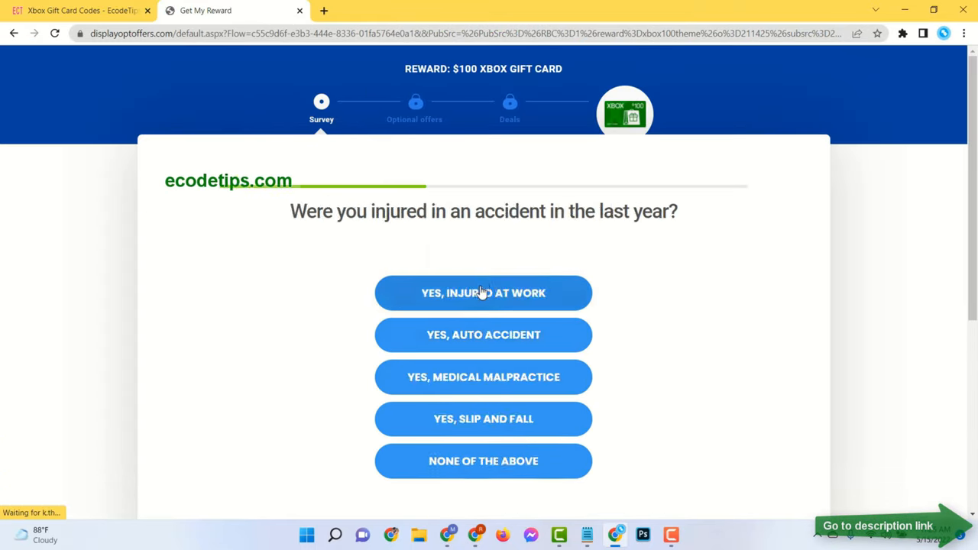
{"action": "left_click", "coordinate": [483, 293]}
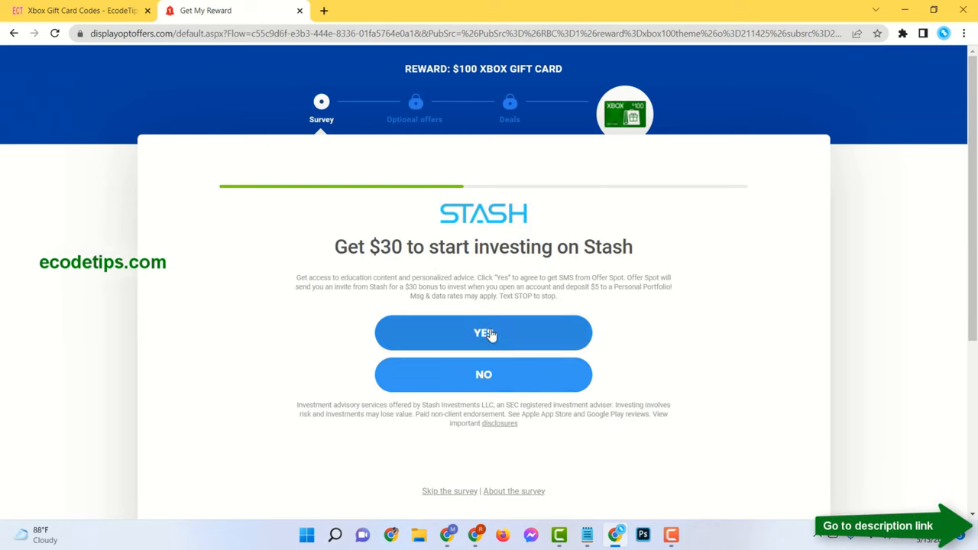
{"action": "left_click", "coordinate": [482, 333]}
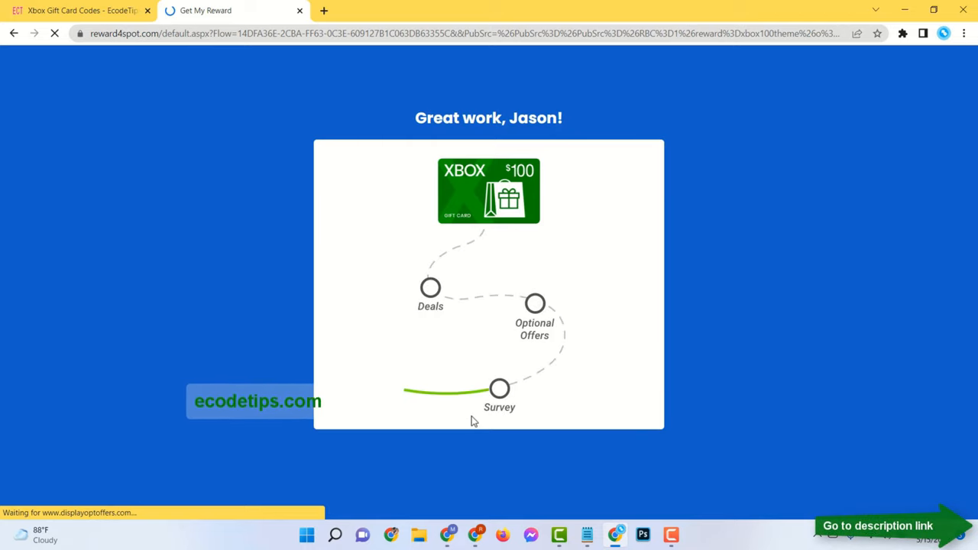
{"action": "left_click", "coordinate": [498, 390]}
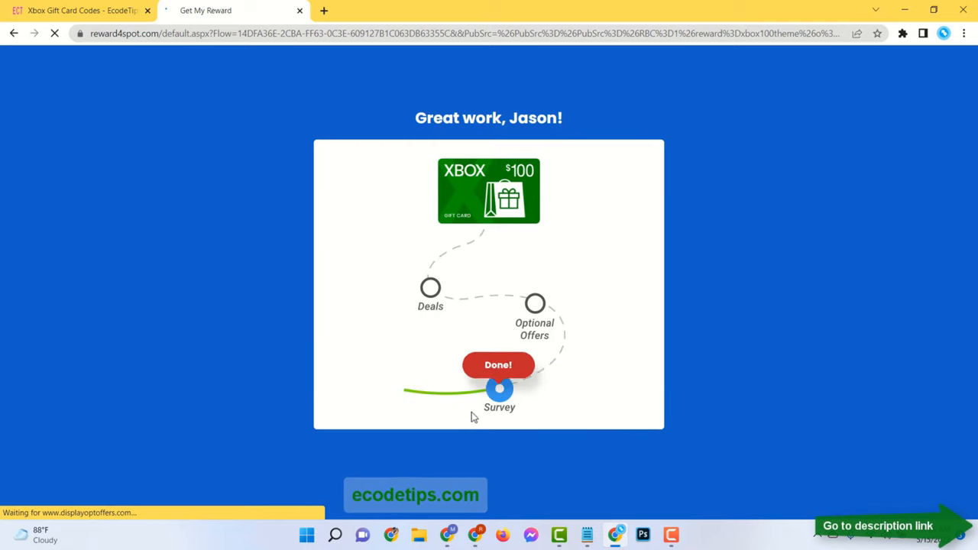
{"action": "left_click", "coordinate": [498, 363]}
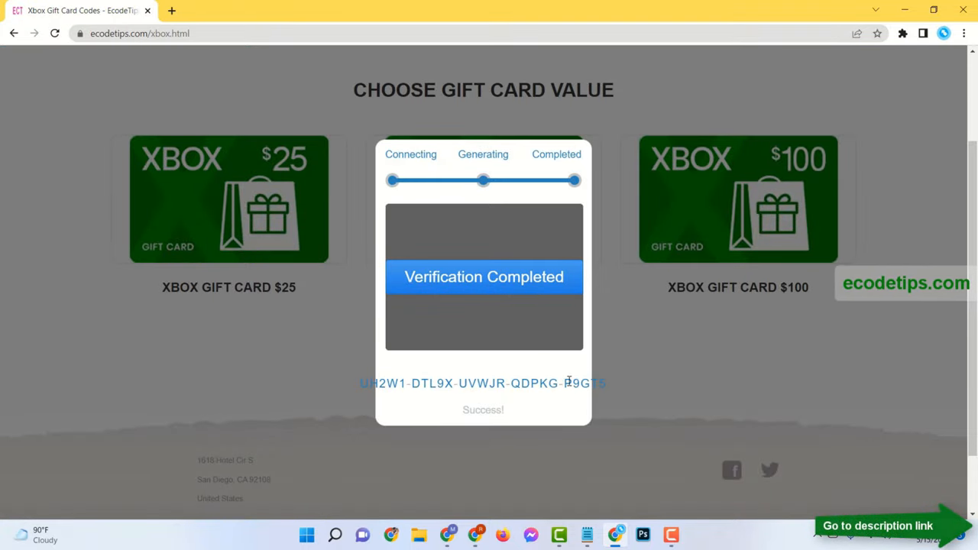
- Launch an empty Notepad window over the ecodetips.com page showing the revealed code
{"action": "double_click", "coordinate": [583, 382]}
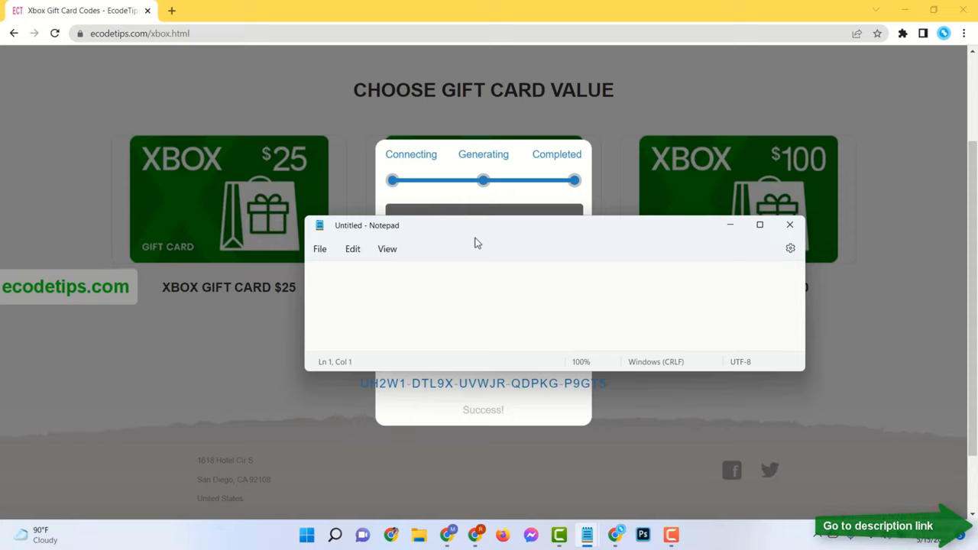
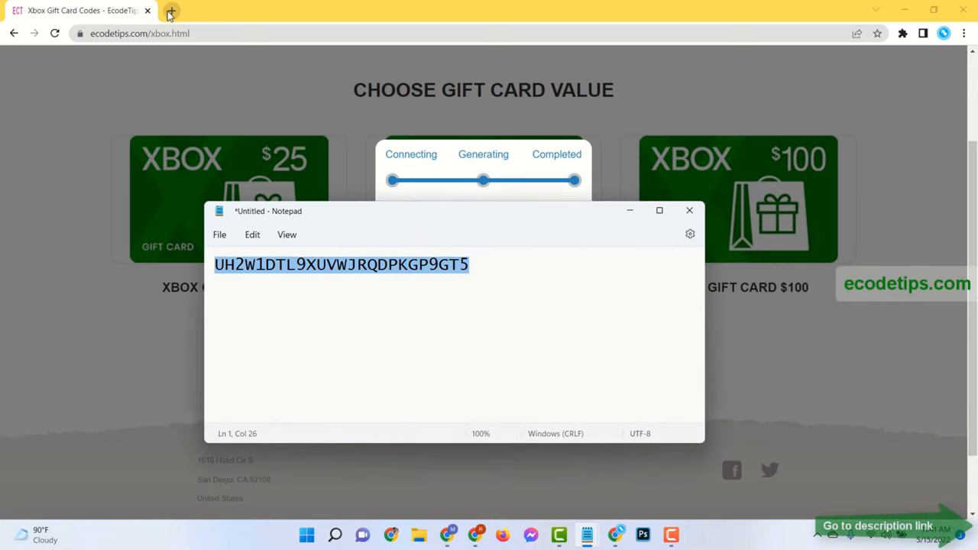
{"action": "left_click", "coordinate": [171, 9]}
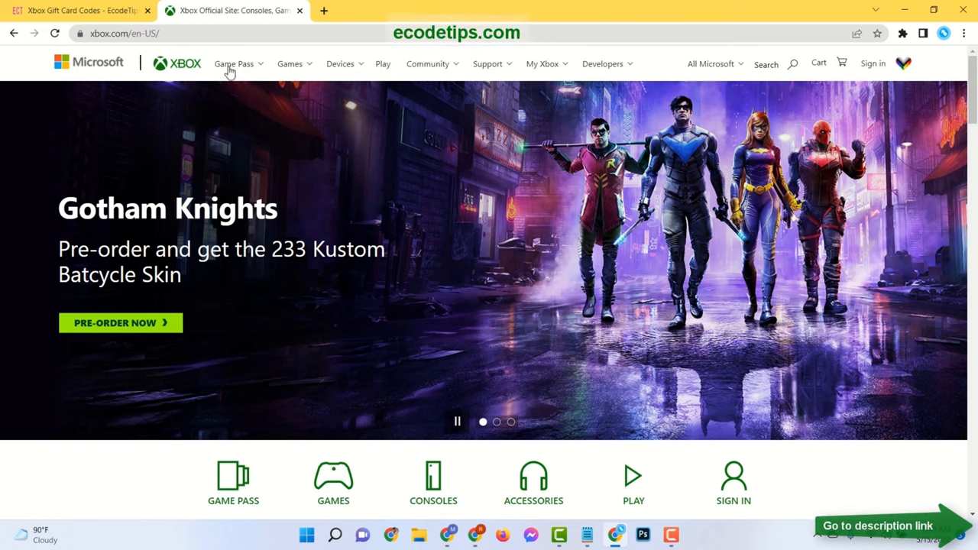
- Leave the Xbox.com home page for the Microsoft account code redemption page
{"action": "scroll", "scroll_direction": "down", "scroll_amount": 3}
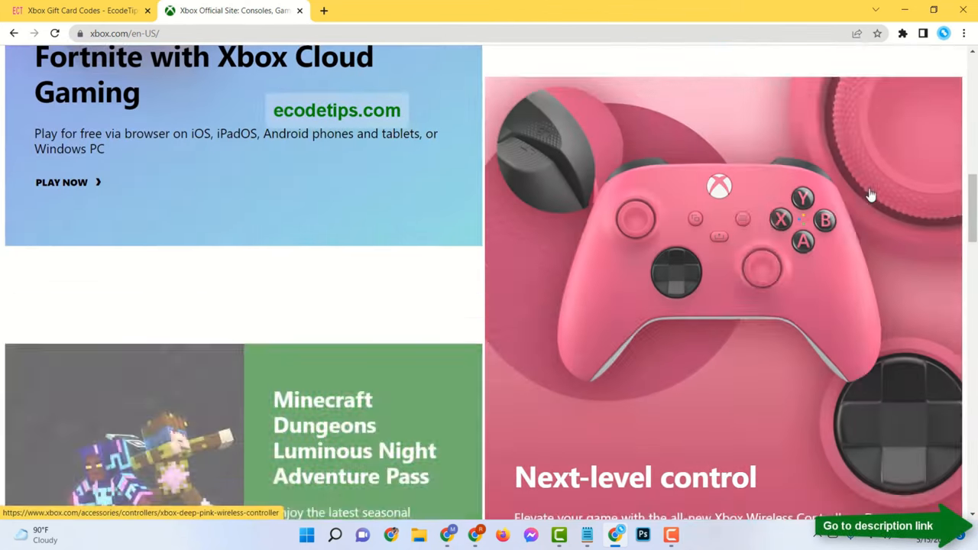
{"action": "scroll", "scroll_direction": "up", "scroll_amount": 3}
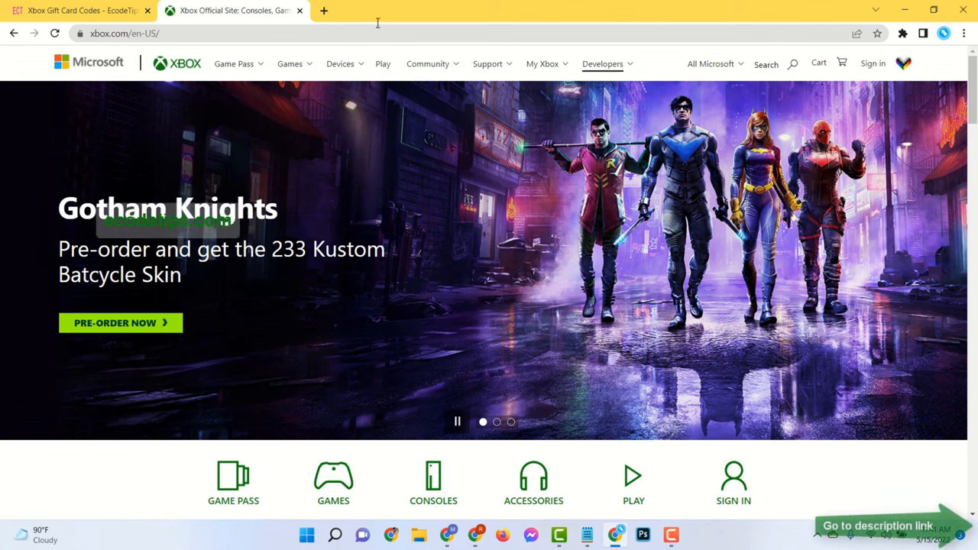
{"action": "left_click", "coordinate": [291, 64]}
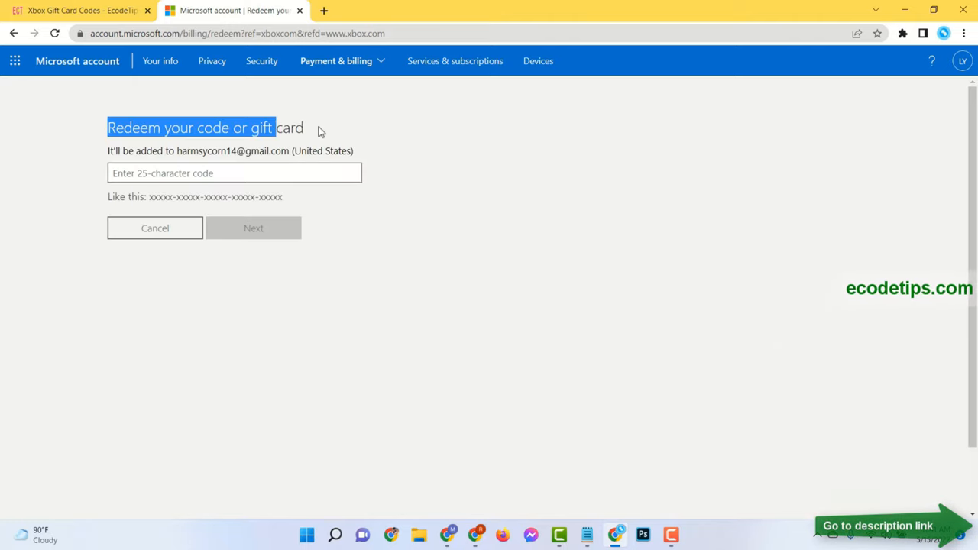
- Paste the saved code into the 25-character field and highlight the $100.00 Xbox redemption confirmation
{"action": "left_click", "coordinate": [234, 173]}
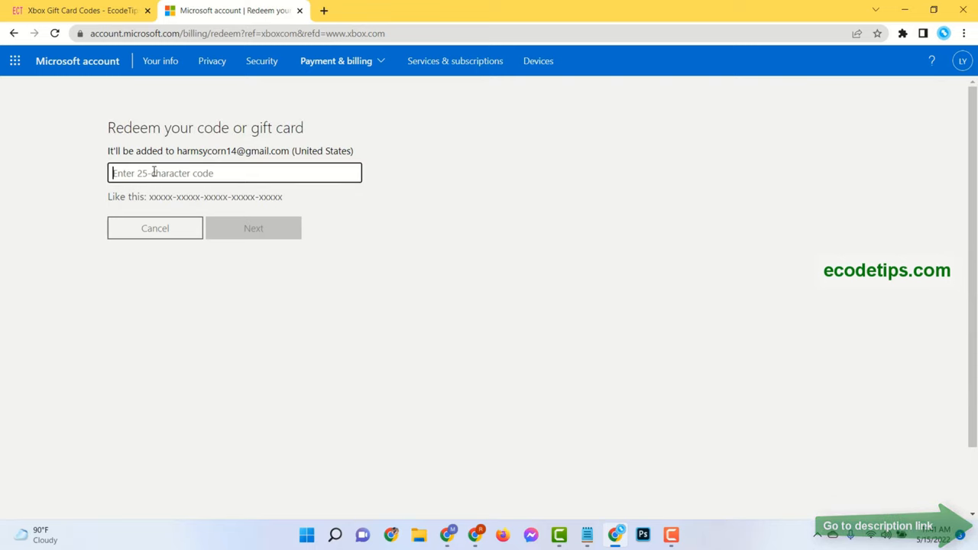
{"action": "mouse_move", "coordinate": [587, 535]}
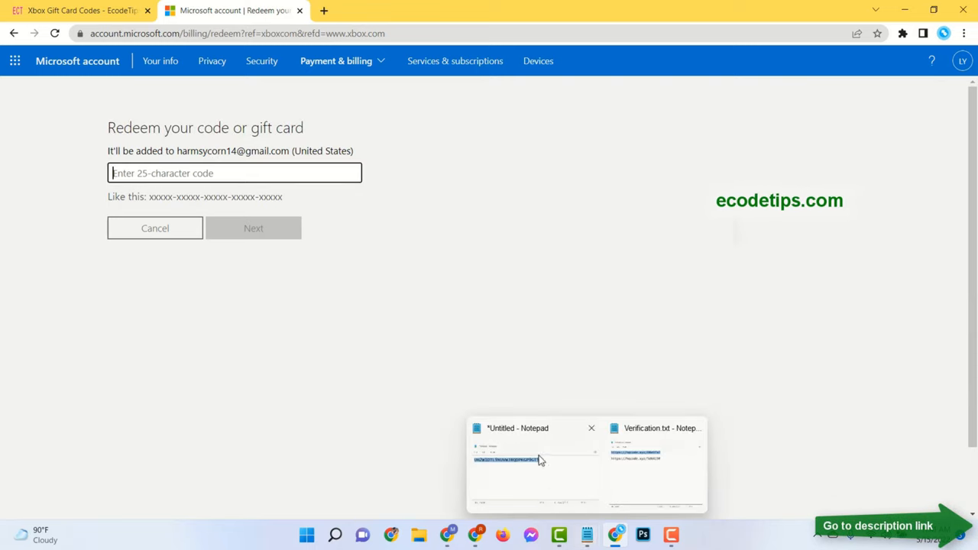
{"action": "right_click", "coordinate": [281, 264]}
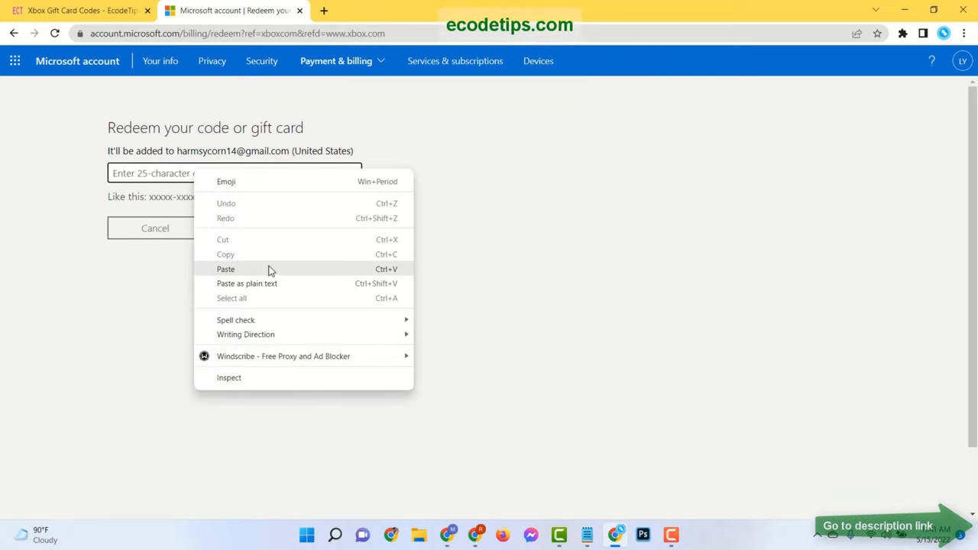
{"action": "left_click", "coordinate": [227, 269]}
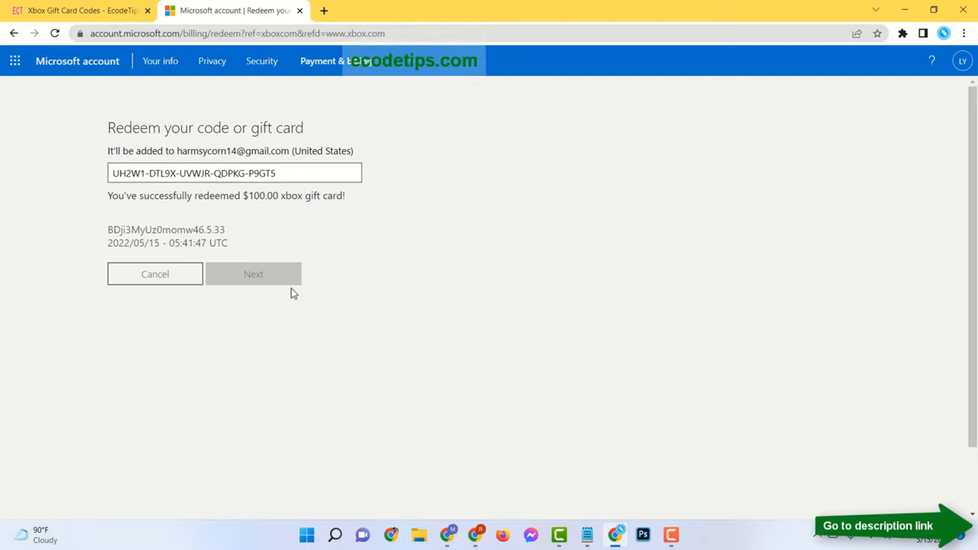
{"action": "left_click_drag", "start_coordinate": [107, 195], "coordinate": [237, 196]}
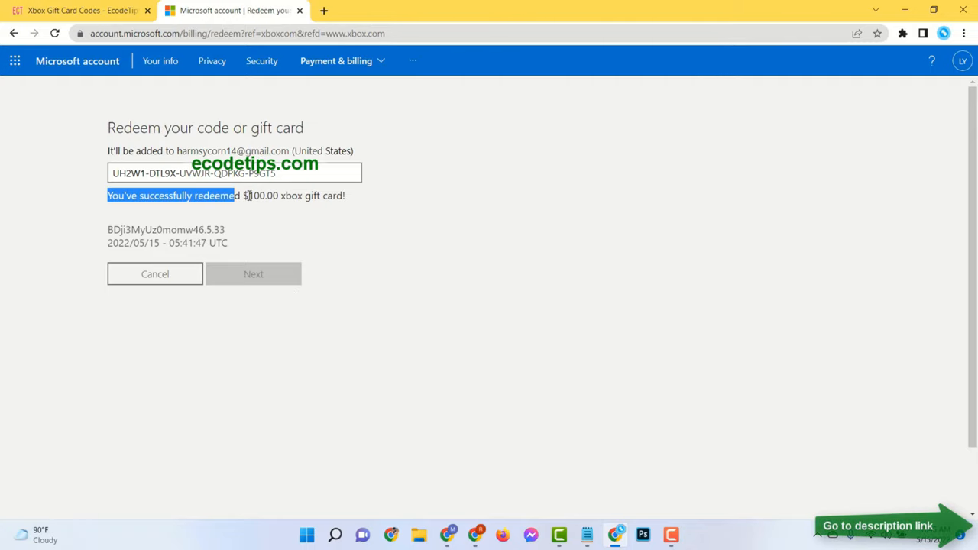